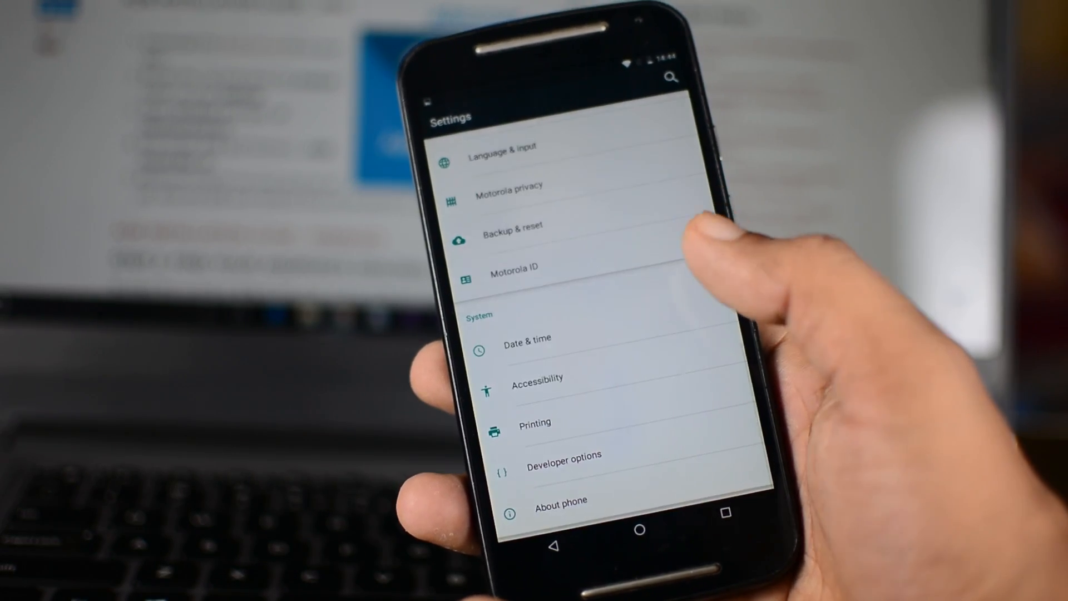
# - Start an adb shell session on the phone from Command Prompt, reaching the shell@titan_umtsds prompt
pyautogui.click(639, 526)
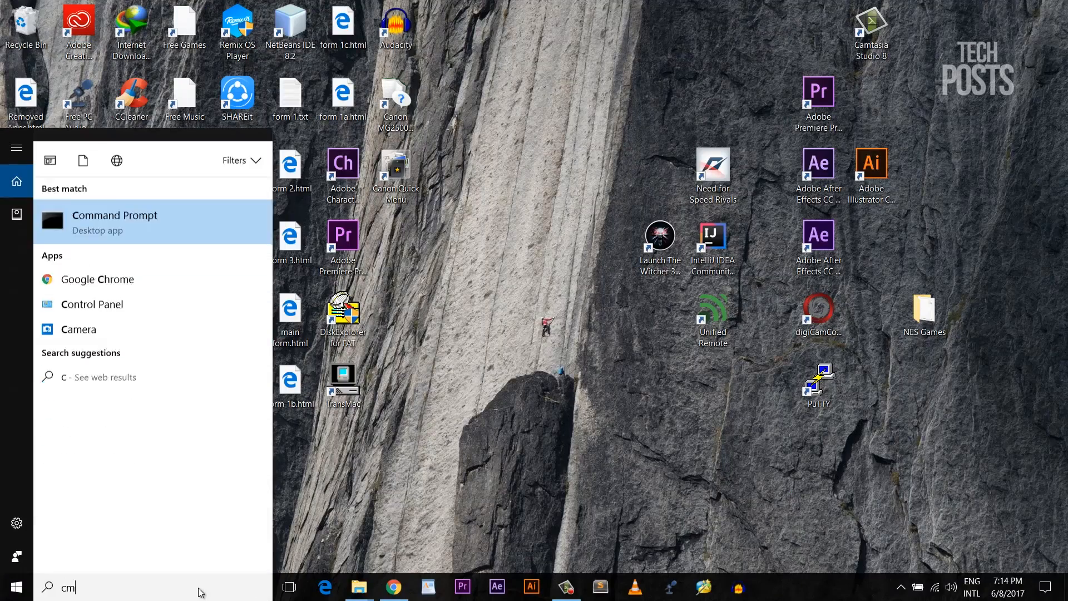
pyautogui.click(115, 222)
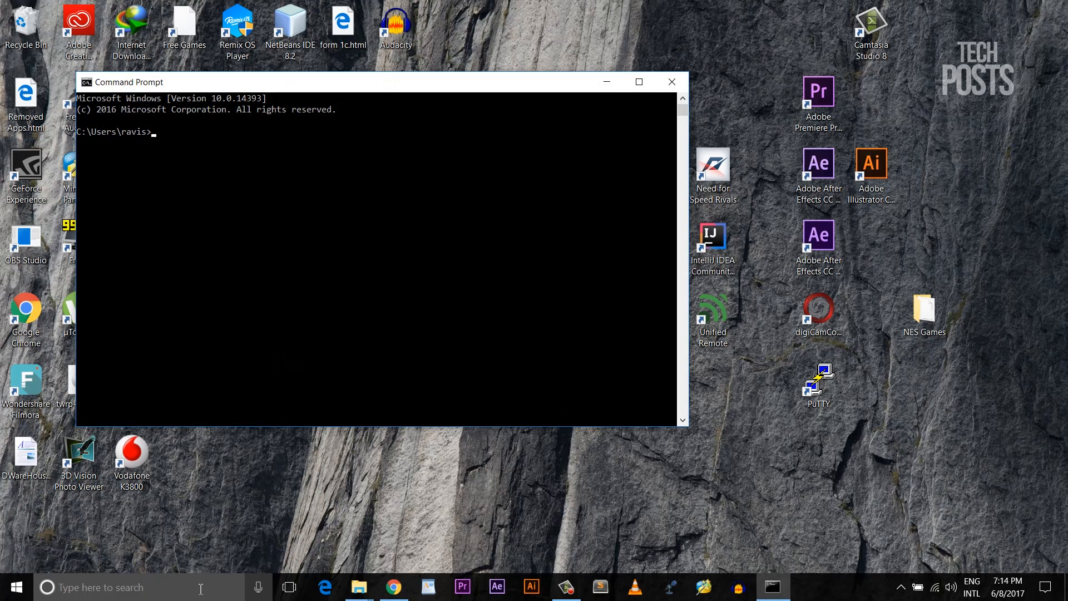
pyautogui.write('adb shell')
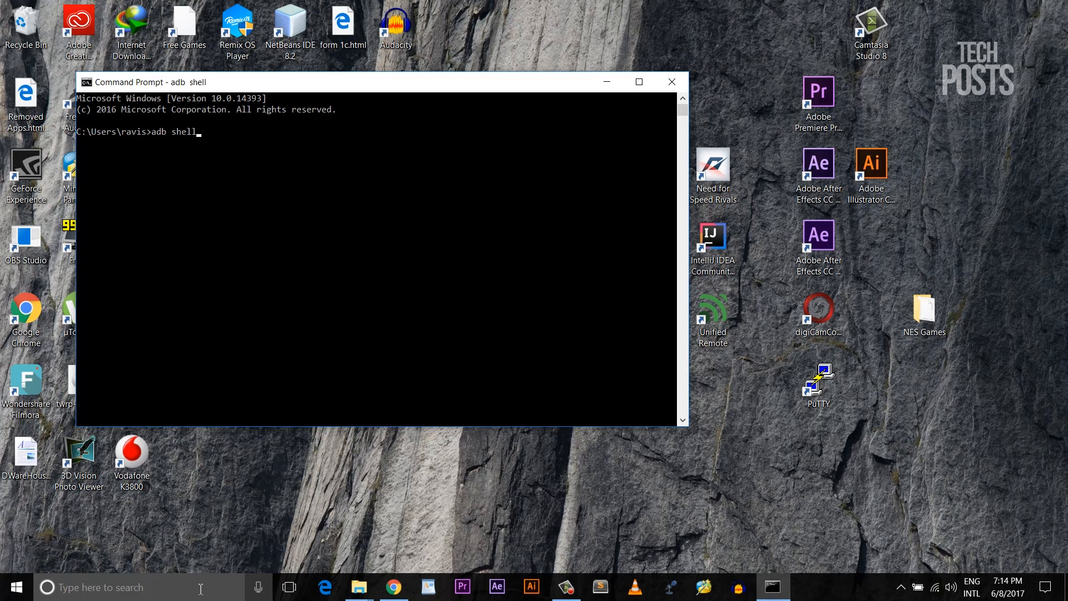
pyautogui.press('Return')
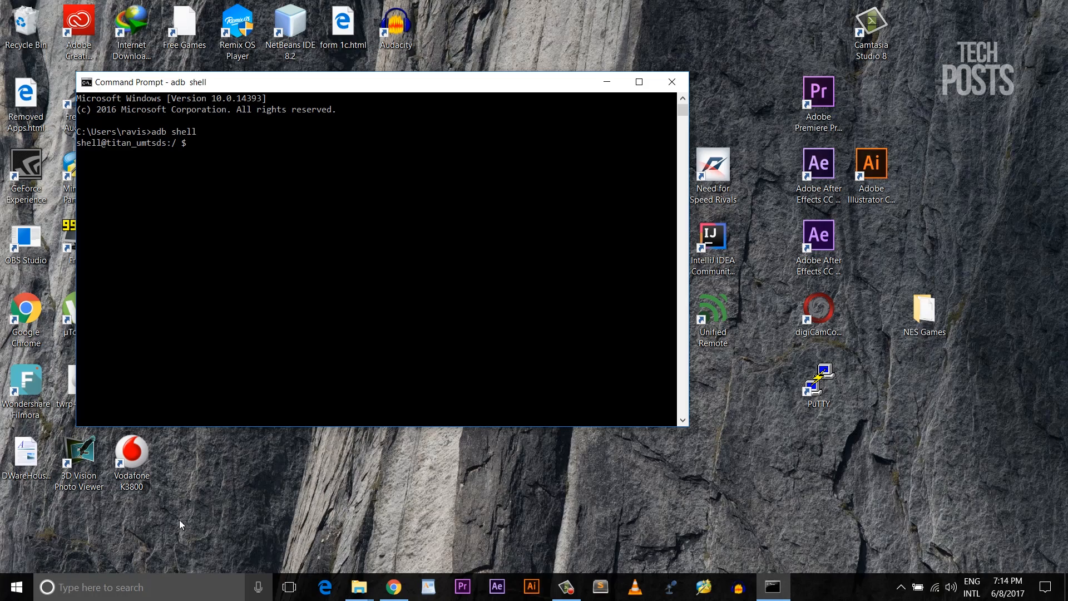
pyautogui.click(392, 587)
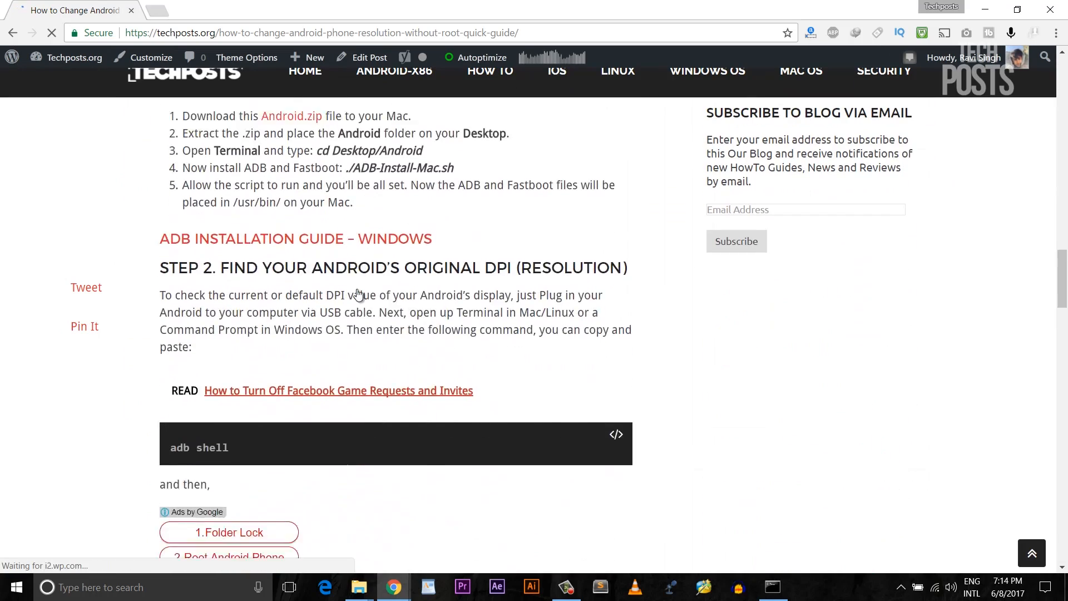
# - Copy the dumpsys display | grep mBaseDisplayInfo command from the Techposts guide
pyautogui.scroll(-3)
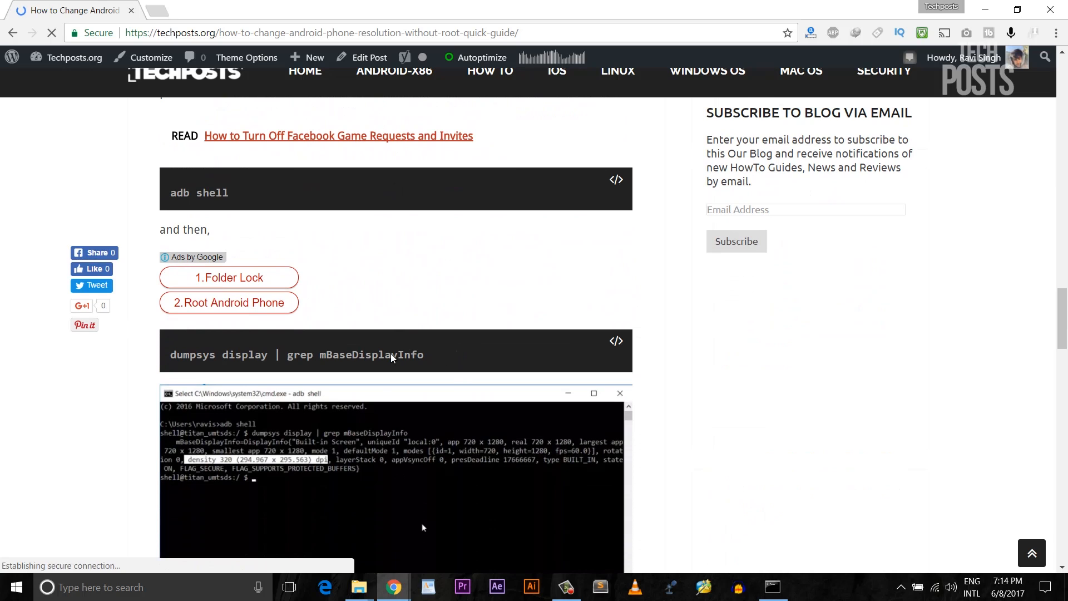
pyautogui.rightClick(390, 354)
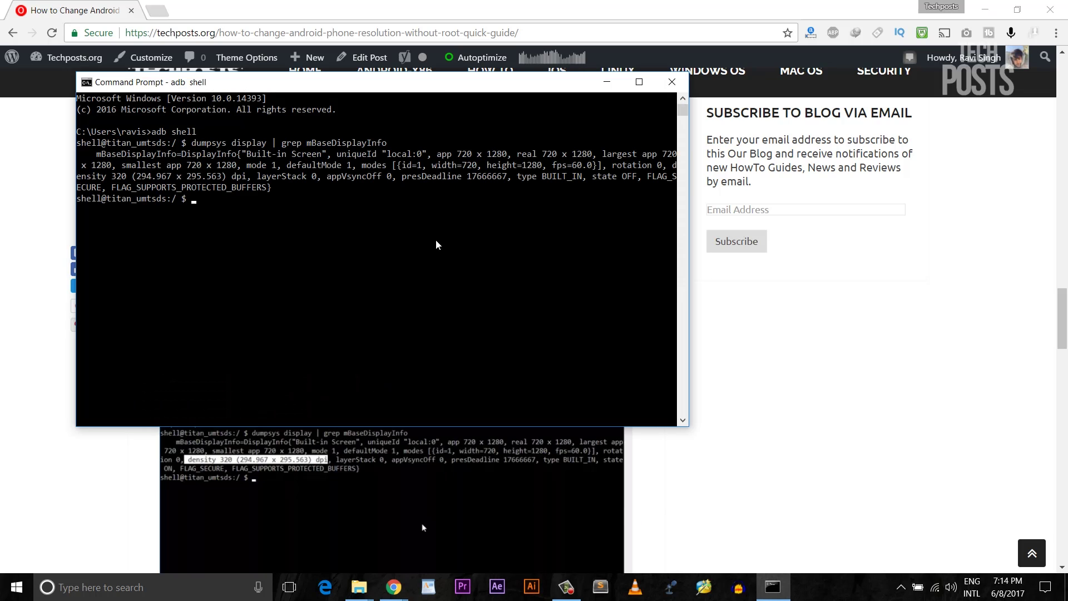
pyautogui.moveTo(591, 184)
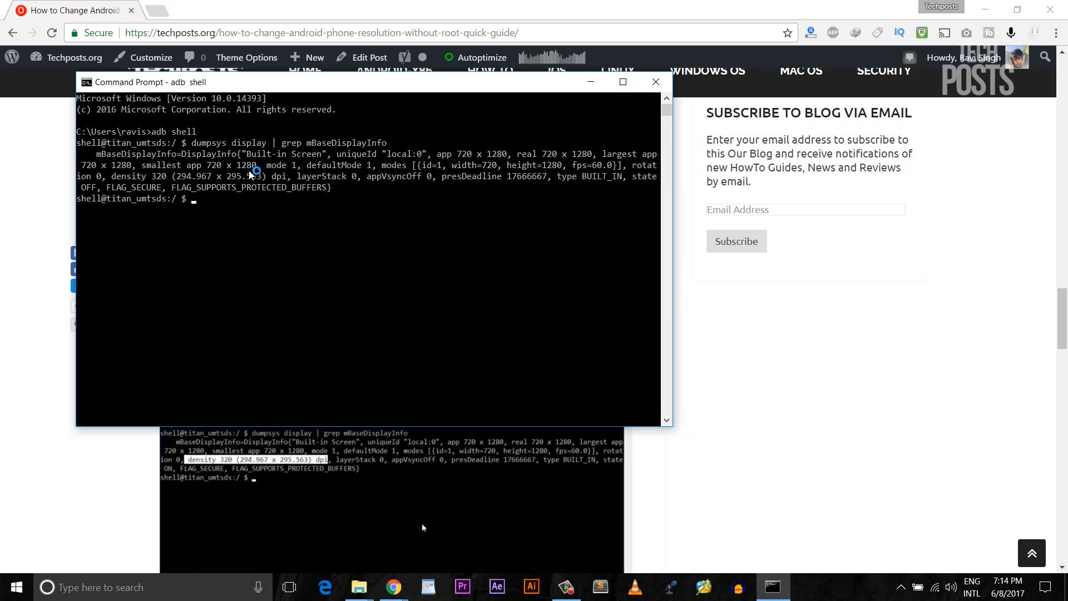
# - Highlight the phone's original density 320 dpi value in the dumpsys output
pyautogui.doubleClick(128, 175)
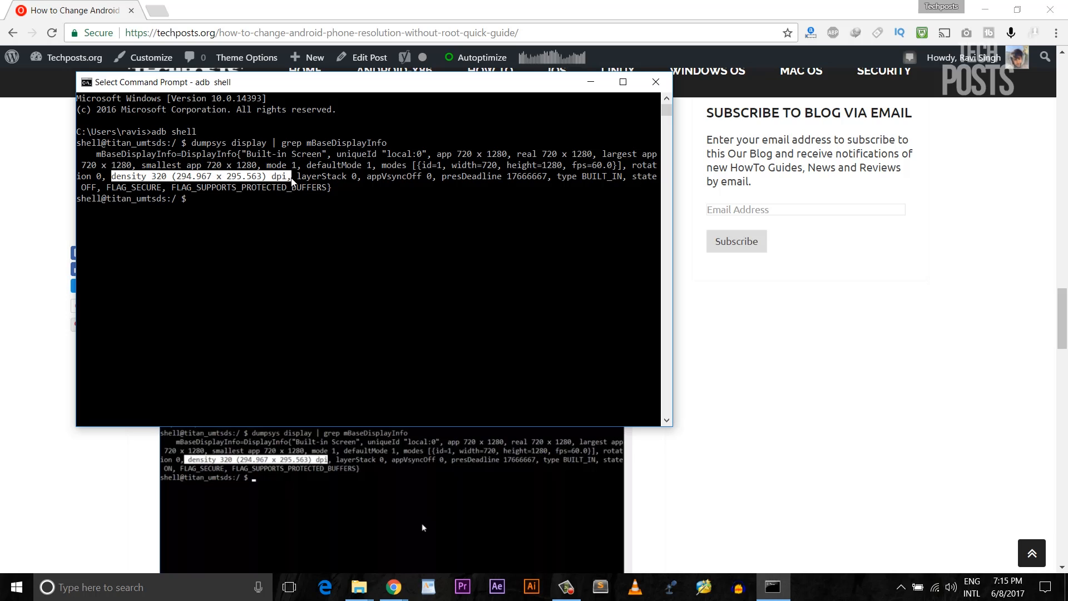
pyautogui.moveTo(254, 233)
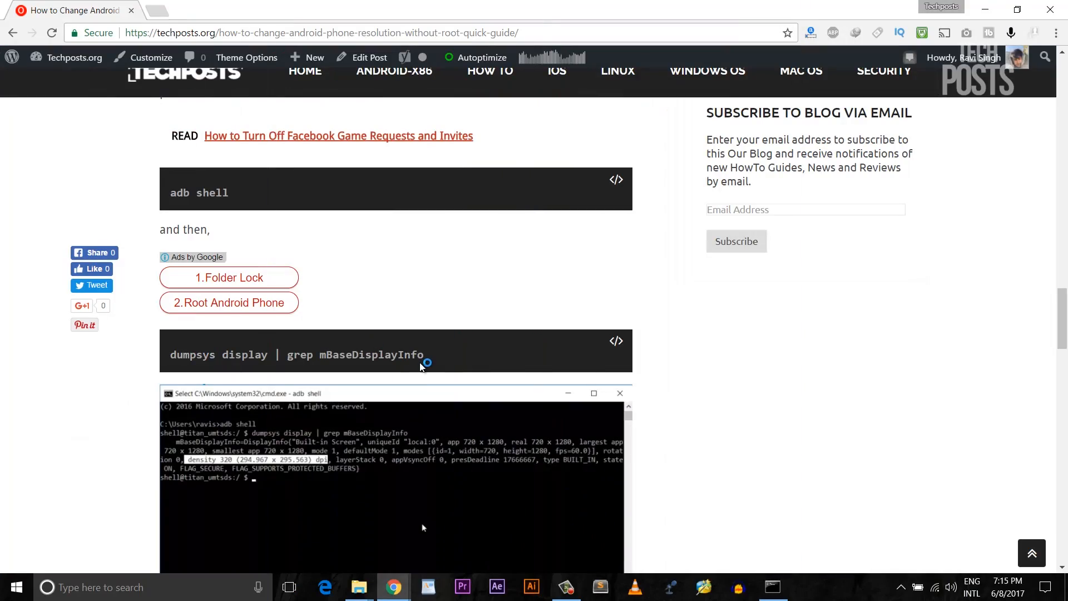
# - Enter wm density 320 && adb reboot in the adb shell to change the phone's DPI
pyautogui.scroll(-3)
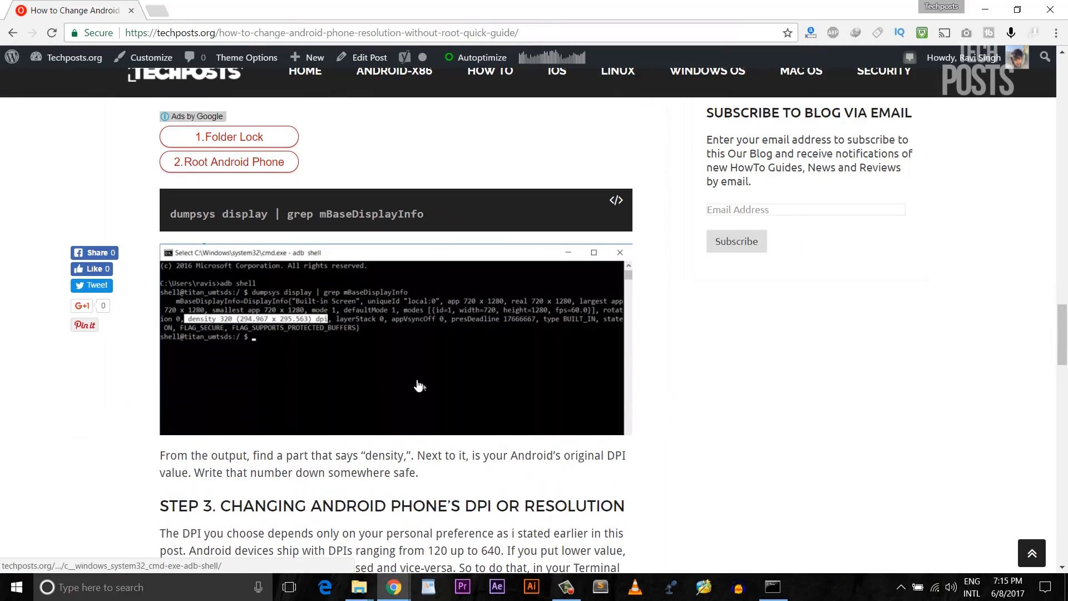
pyautogui.scroll(-3)
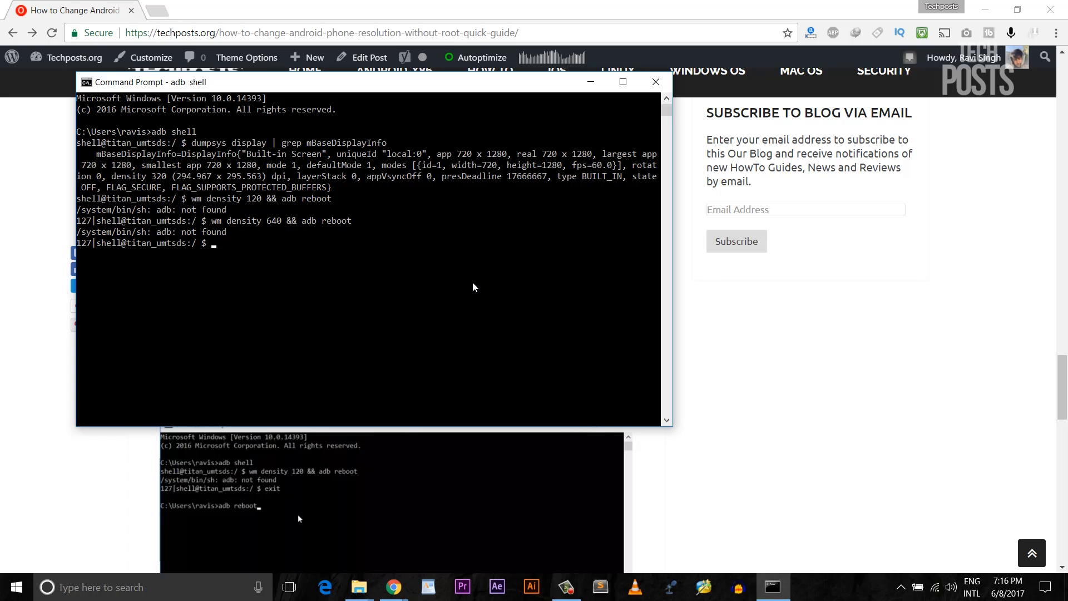
pyautogui.write('wm density 320 && adb reboot')
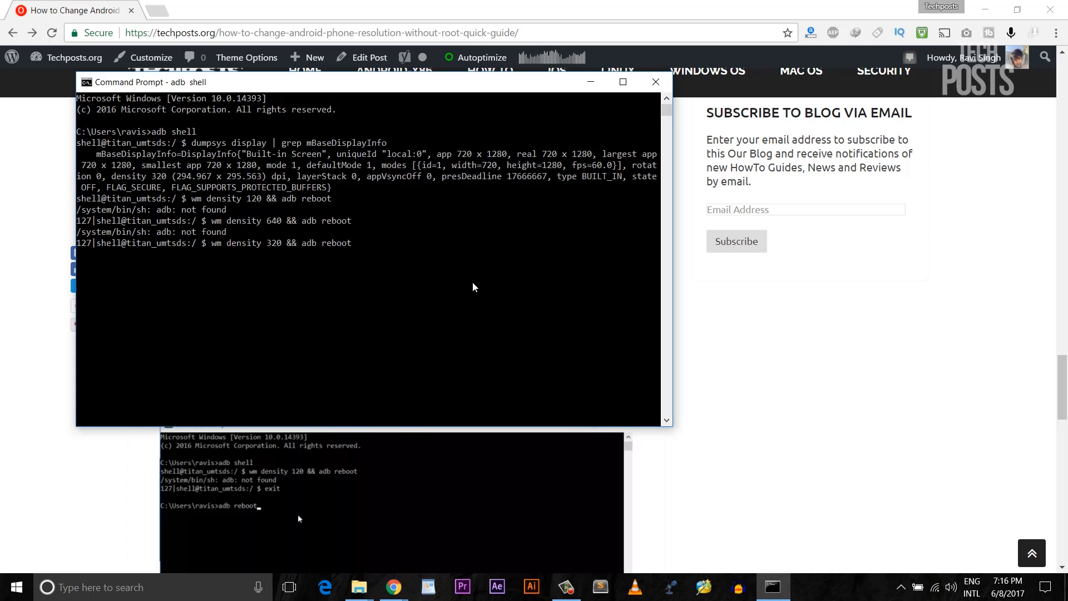